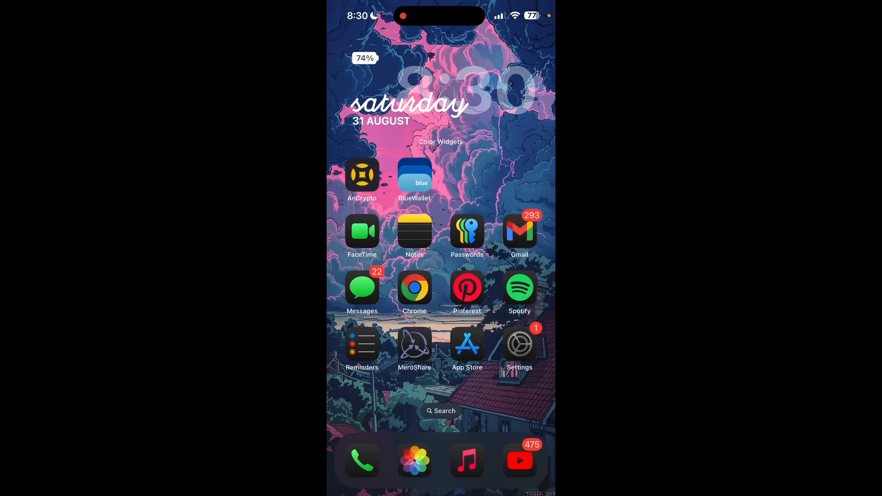
Launch AnCrypto and open the Ancrypto#2 wallet's Manage screen with its backup options
{"action": "left_click", "coordinate": [362, 175]}
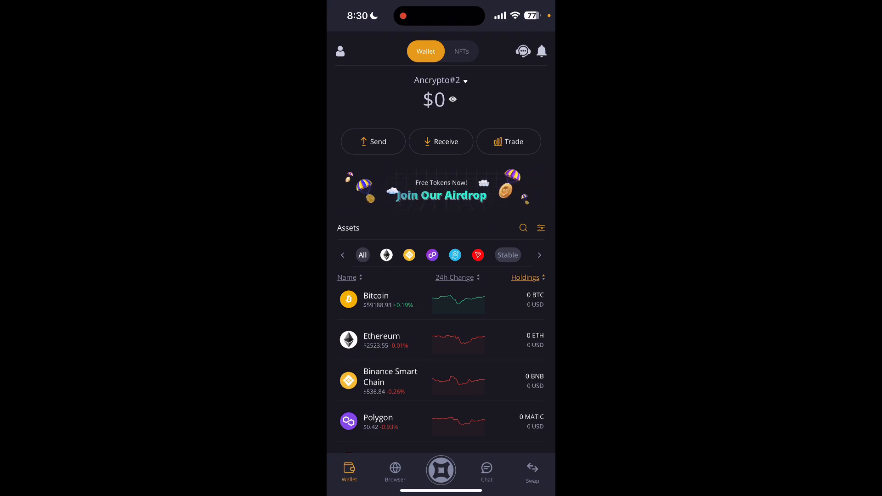
{"action": "left_click", "coordinate": [340, 51]}
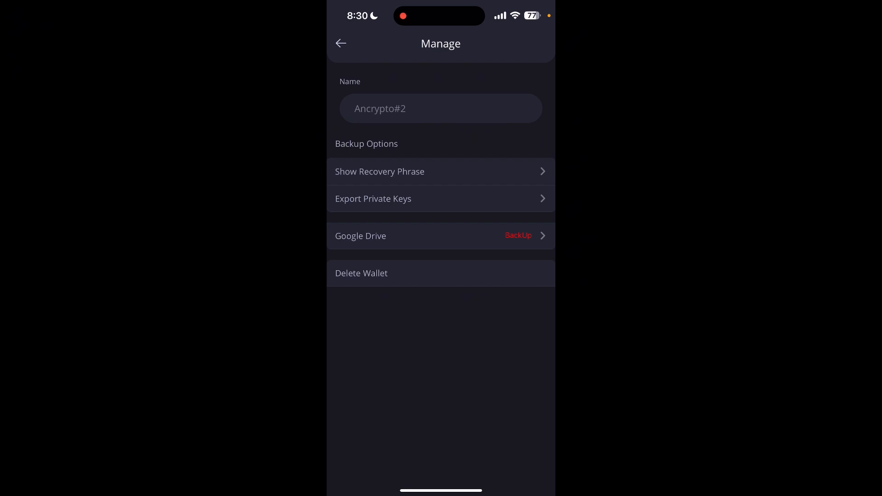
Start Google Drive BackUp and continue through Google sign-in to the Drive access consent page
{"action": "left_click", "coordinate": [518, 235]}
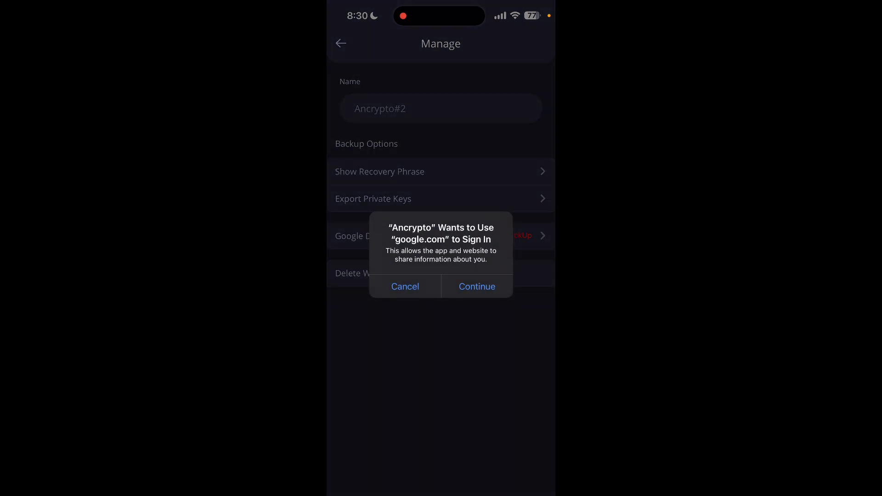
{"action": "left_click", "coordinate": [477, 287]}
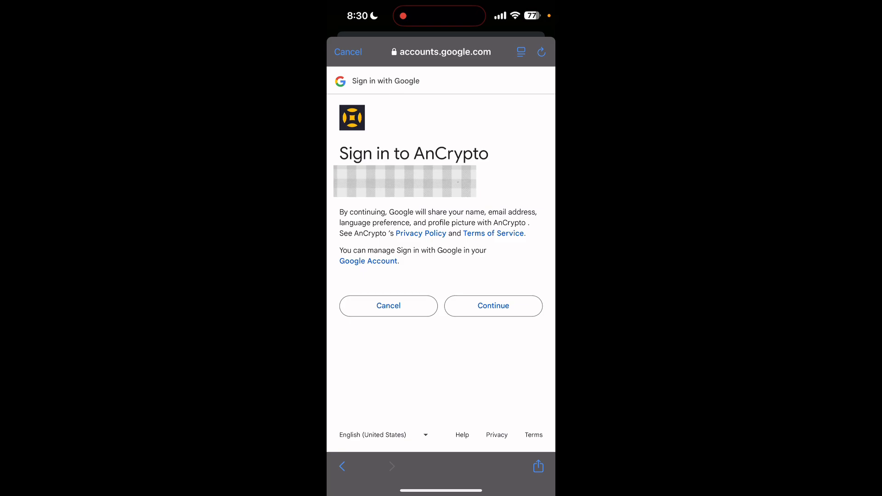
{"action": "left_click", "coordinate": [493, 305]}
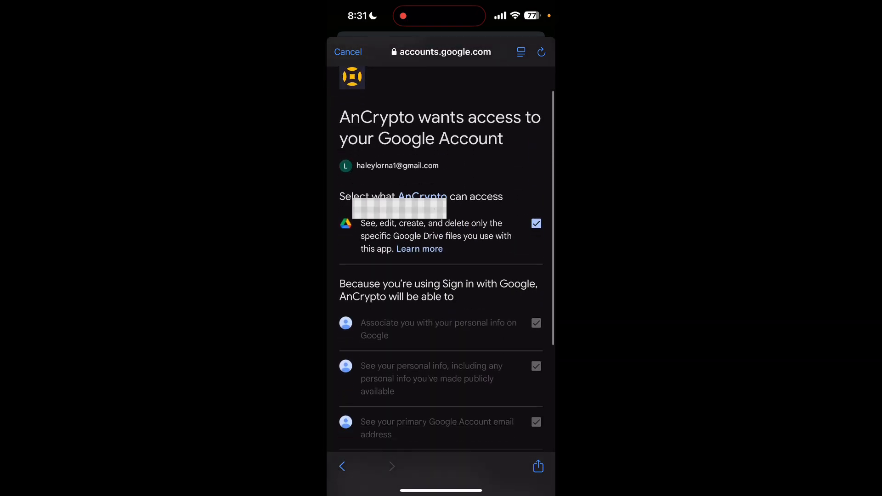
{"action": "scroll", "scroll_direction": "down", "scroll_amount": 3}
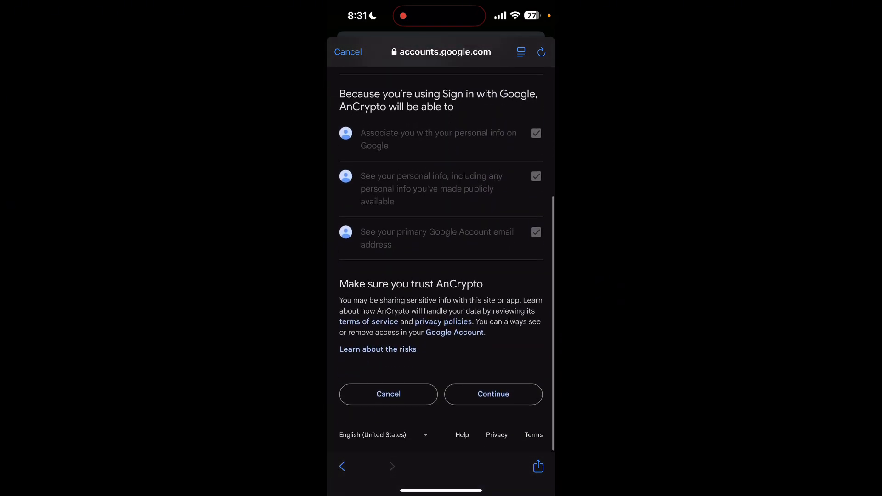
Grant AnCrypto Drive access, then enter and re-enter the backup password protecting the secret phrase
{"action": "left_click", "coordinate": [492, 394]}
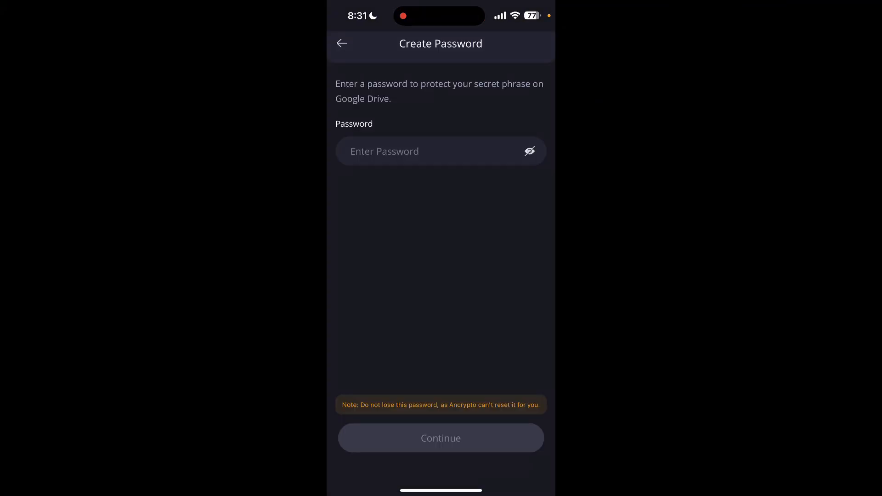
{"action": "left_click", "coordinate": [440, 150]}
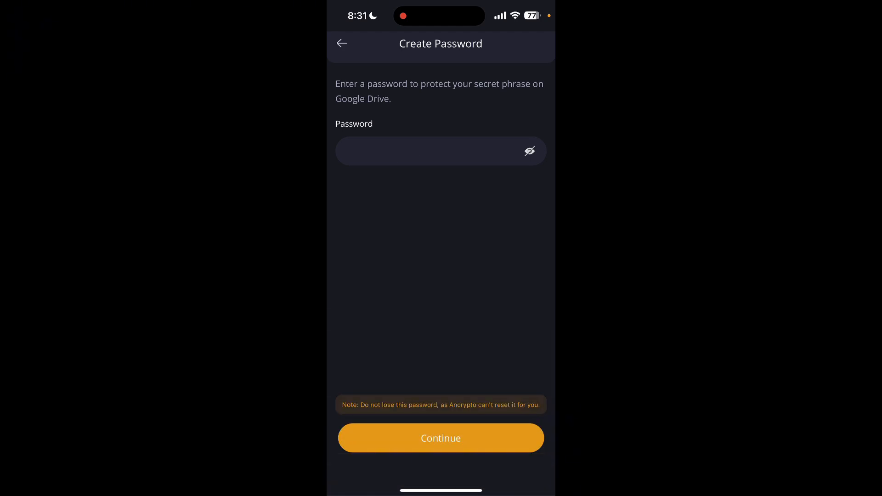
{"action": "left_click", "coordinate": [441, 438]}
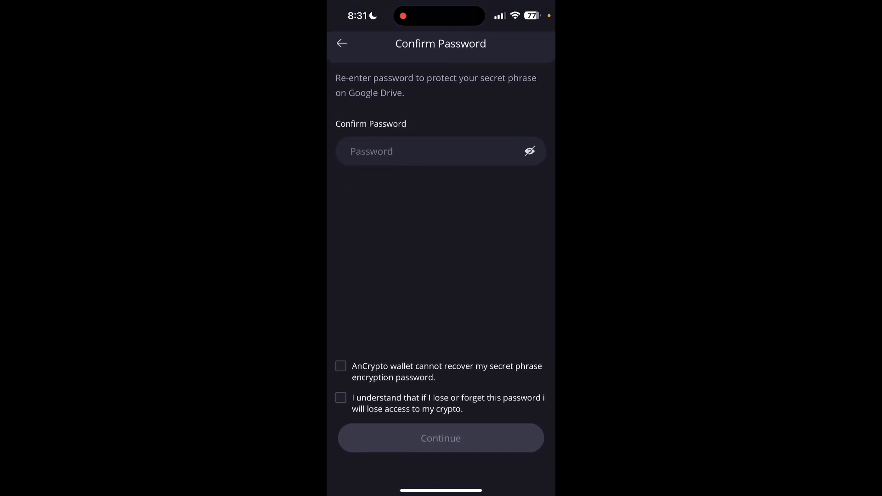
{"action": "left_click", "coordinate": [440, 150]}
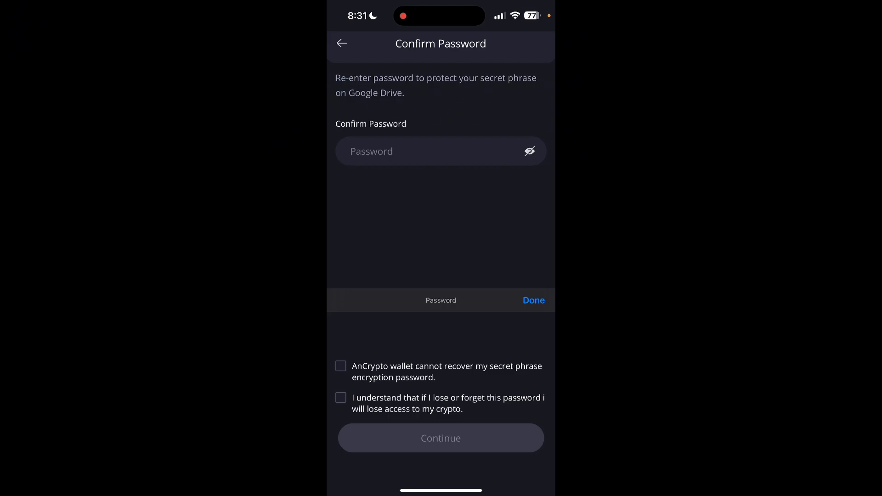
{"action": "left_click", "coordinate": [439, 151]}
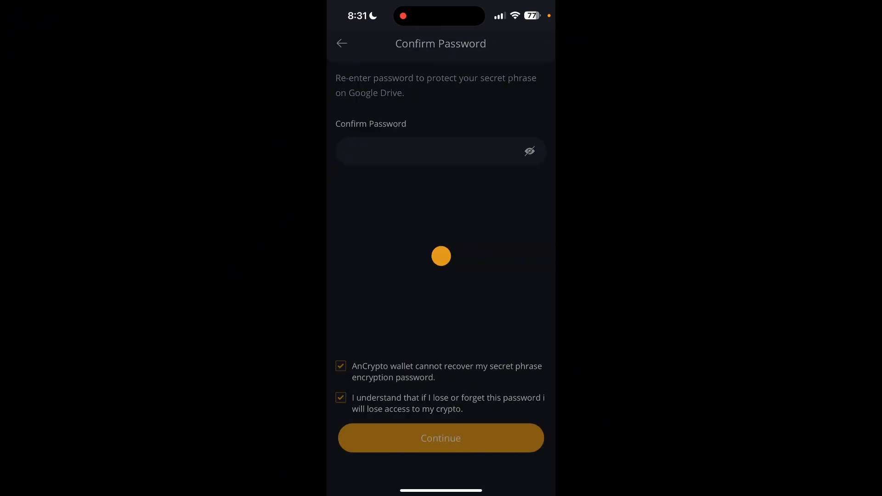
Submit the confirmed password to complete the Drive backup and return to the wallets list
{"action": "left_click", "coordinate": [440, 438]}
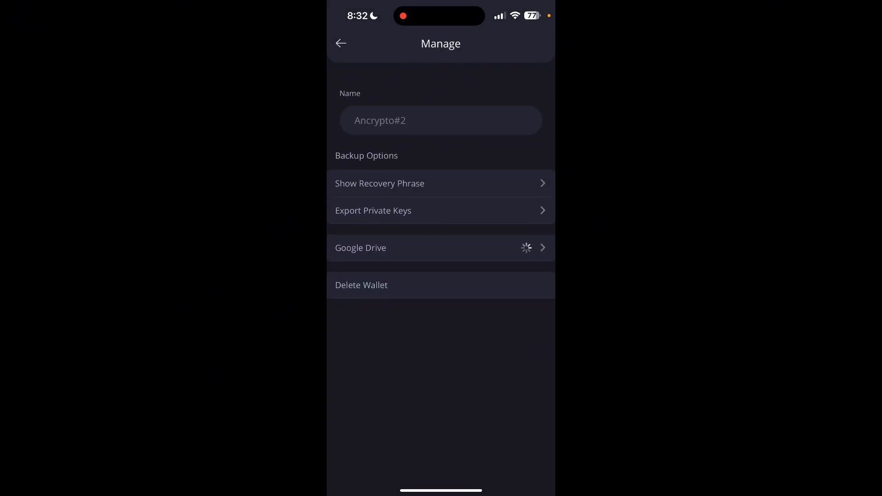
{"action": "left_click", "coordinate": [341, 43]}
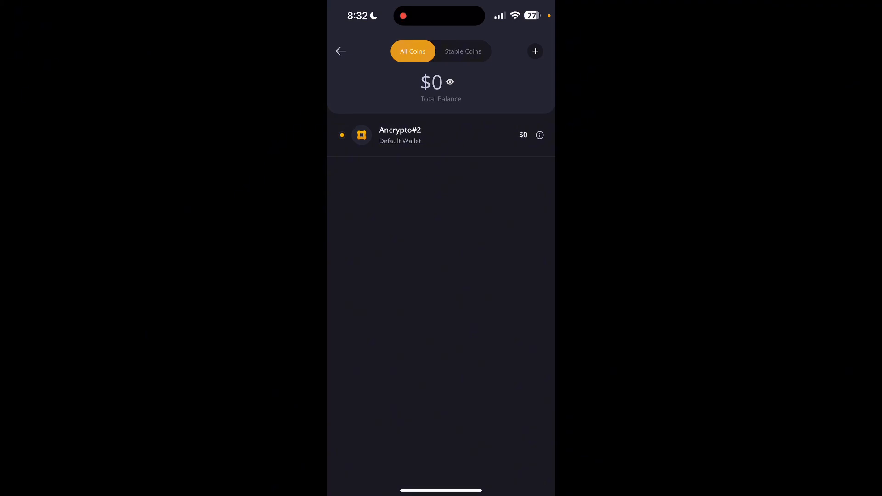